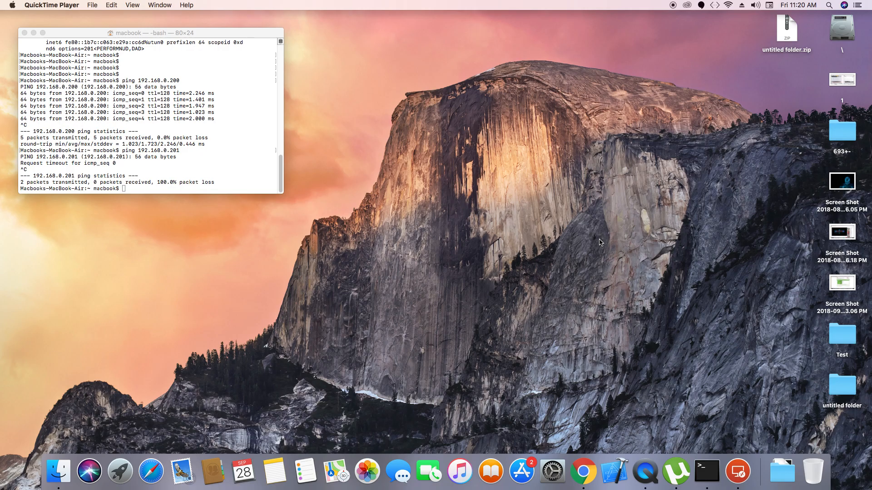
mouse_move(502, 137)
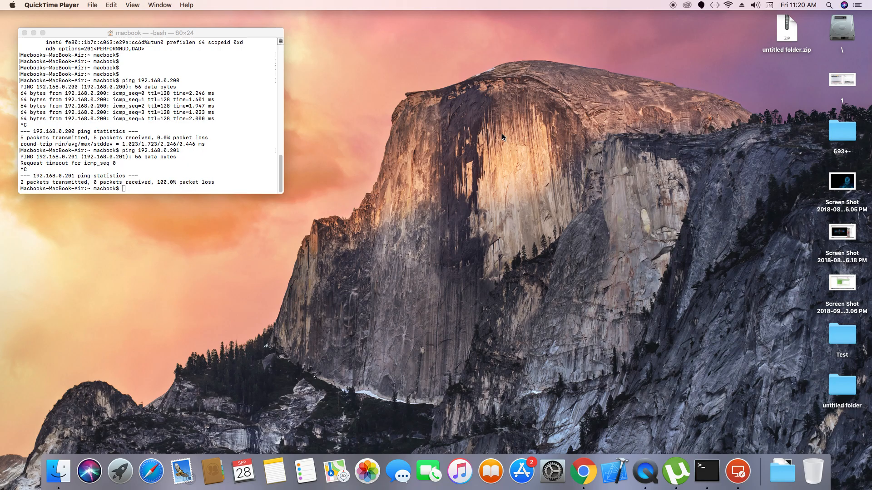
mouse_move(517, 134)
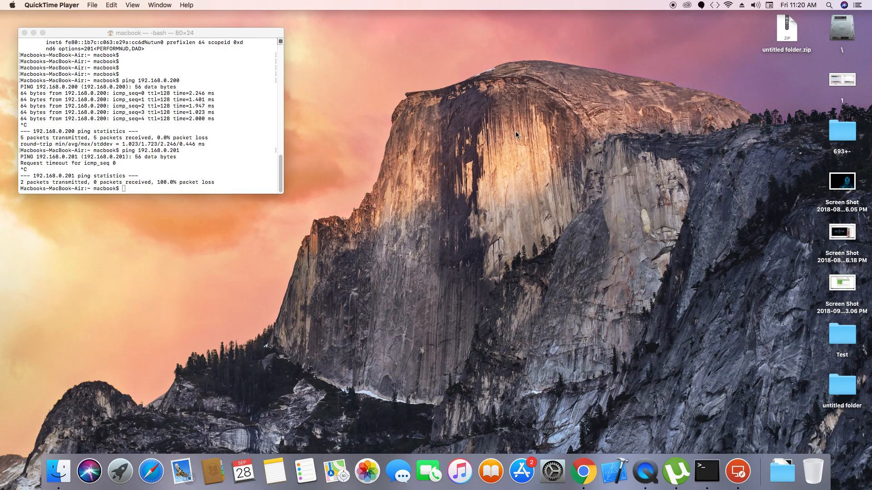
mouse_move(534, 195)
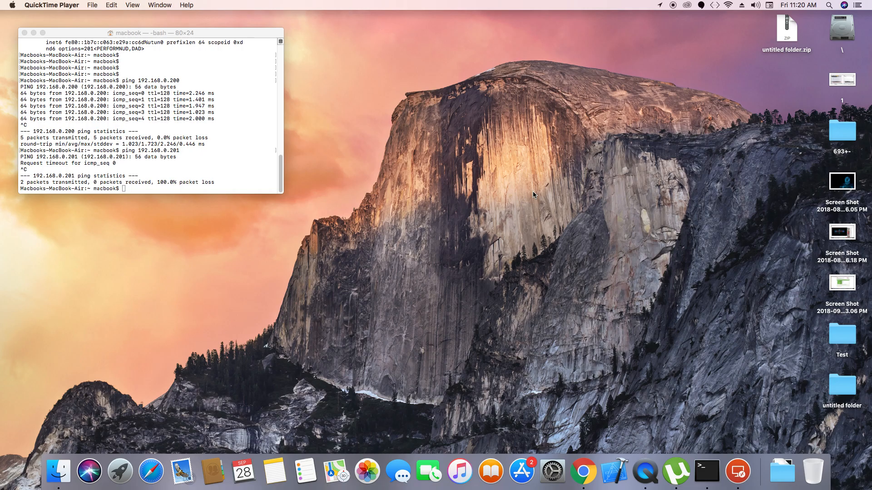
mouse_move(537, 438)
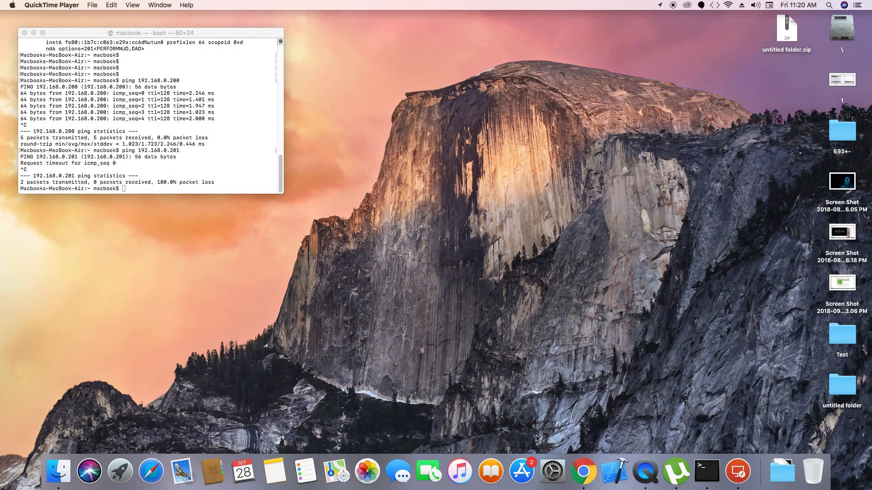
Step: Search the App Store for 'microsoft remote desktop 10' and view the already-installed result
click(511, 469)
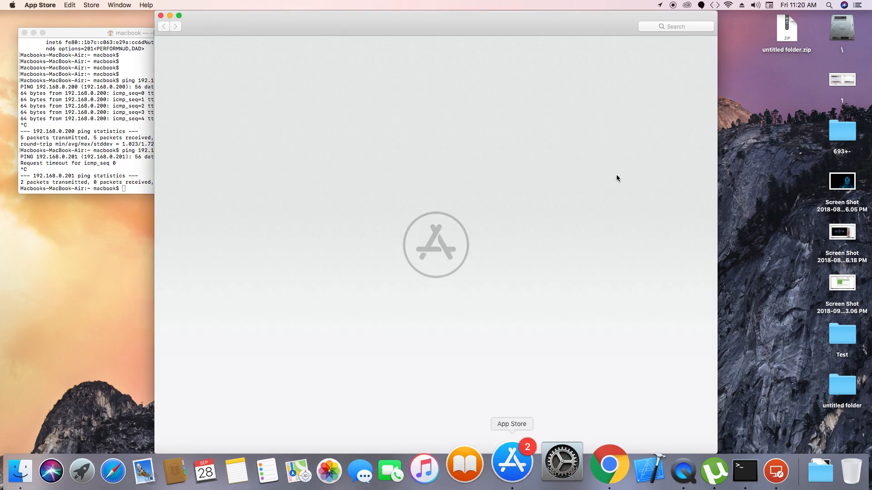
click(511, 460)
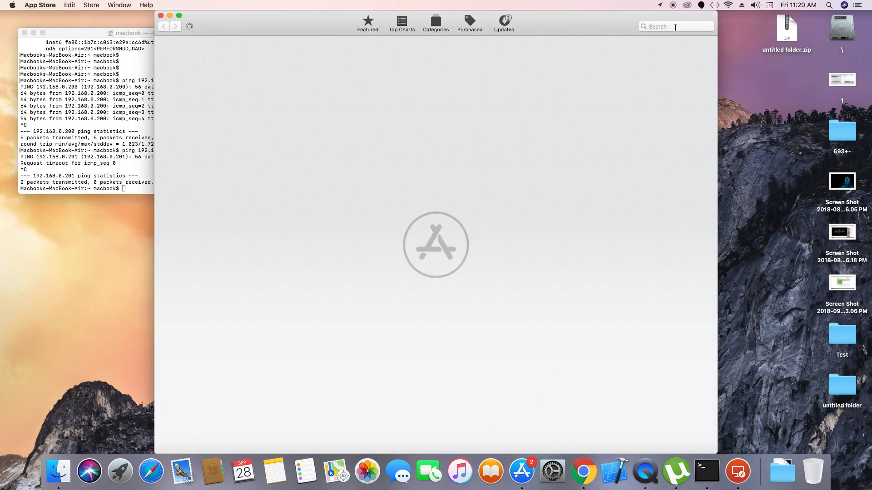
text(mi)
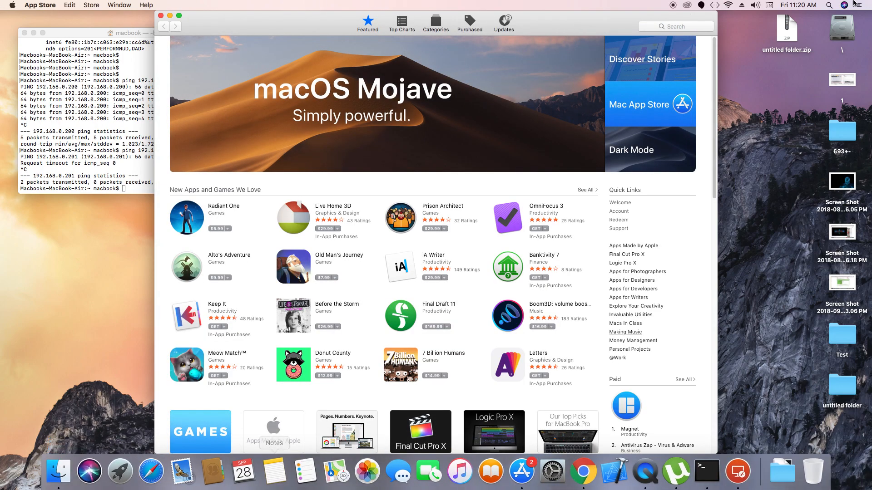
text(m)
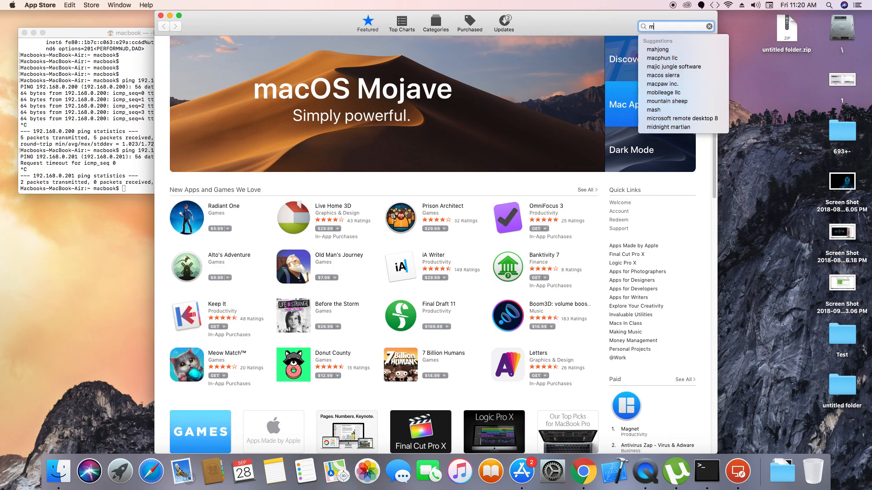
text(icro)
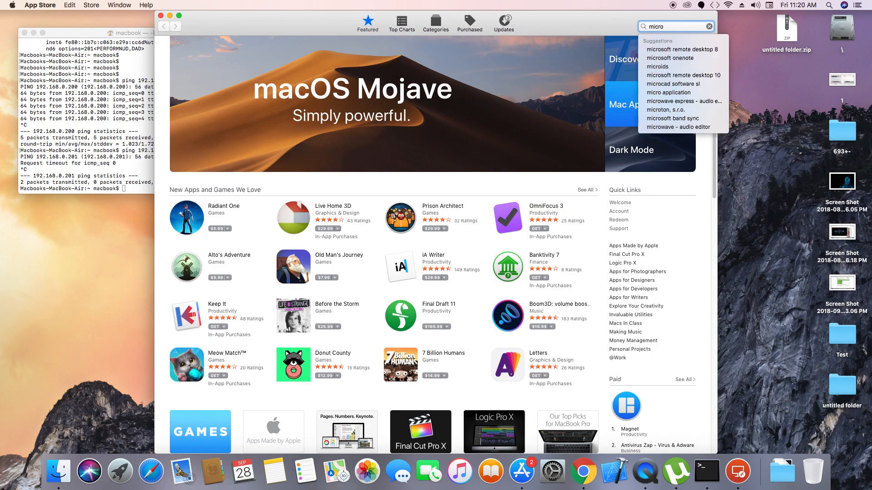
click(671, 58)
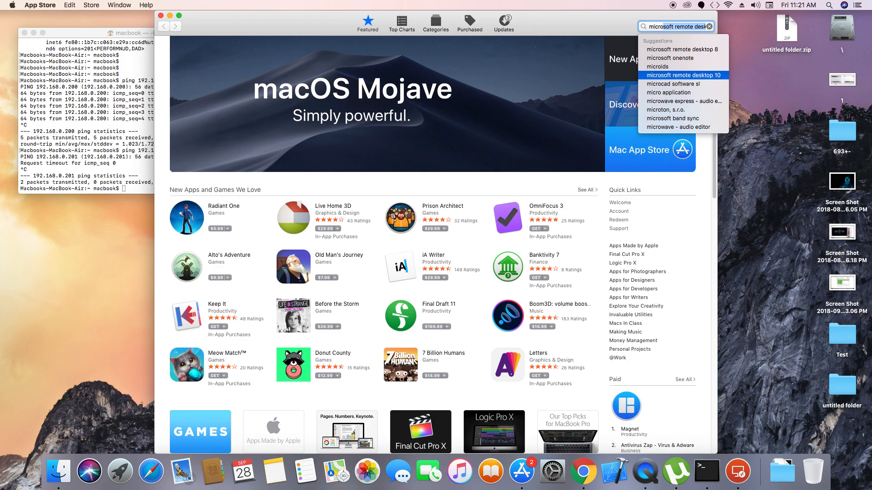
click(683, 75)
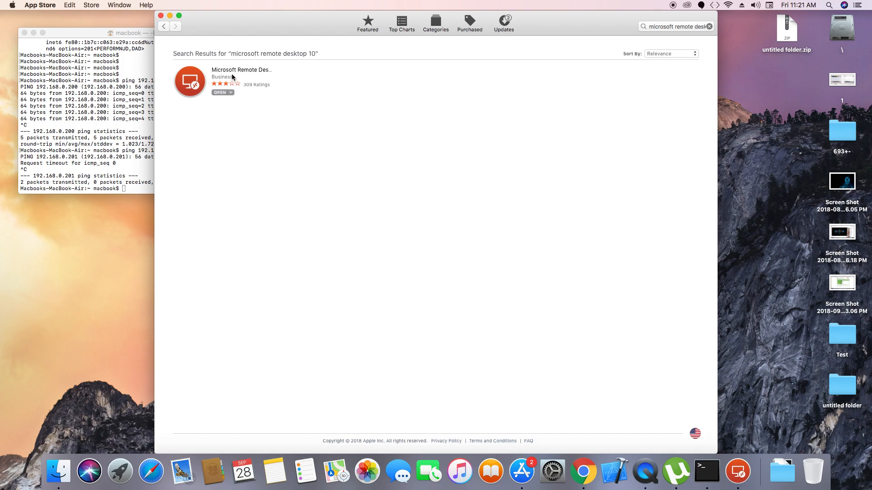
mouse_move(193, 90)
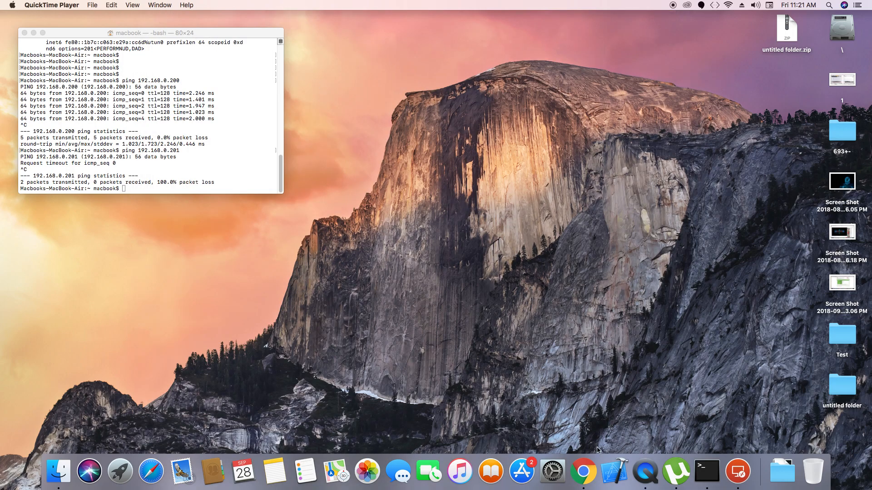
mouse_move(615, 402)
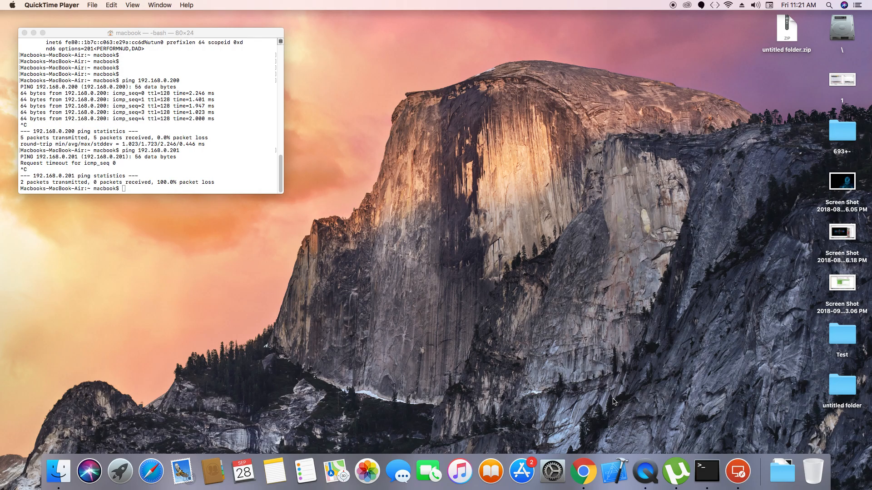
mouse_move(740, 456)
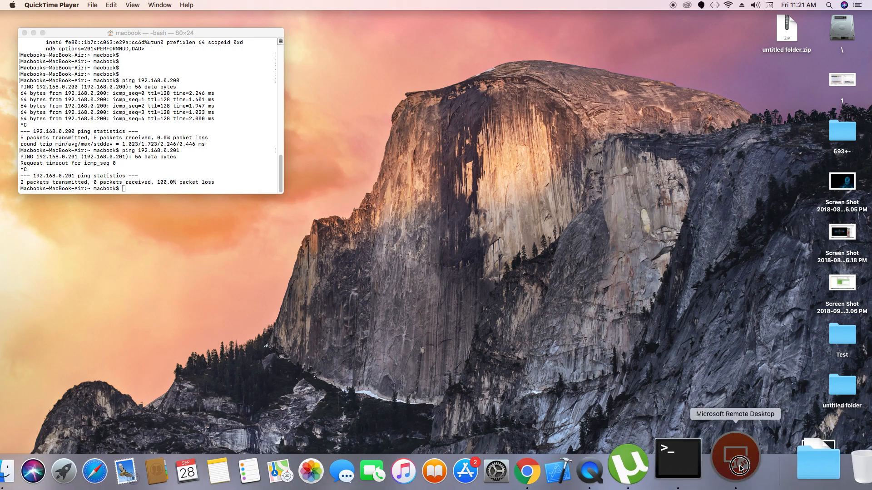
Step: Launch Microsoft Remote Desktop from the Dock to its empty desktop list
click(735, 459)
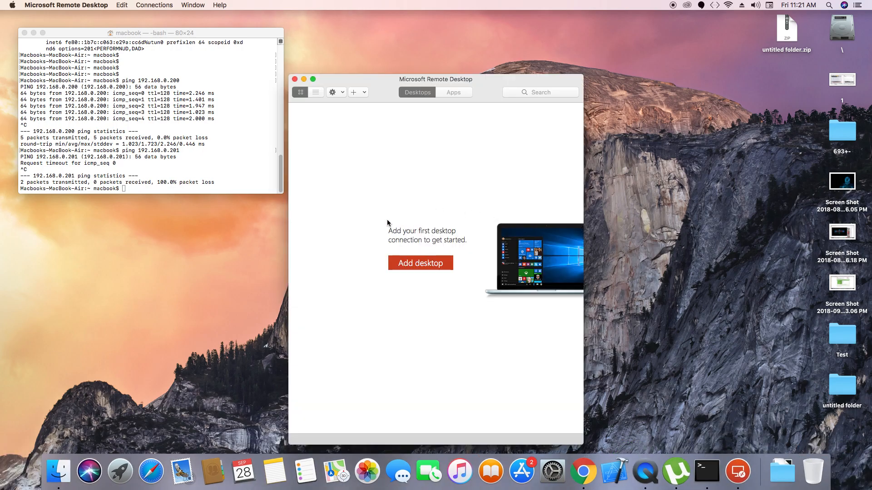
Step: Add a new desktop connection with PC name 192.168.0.200
click(420, 264)
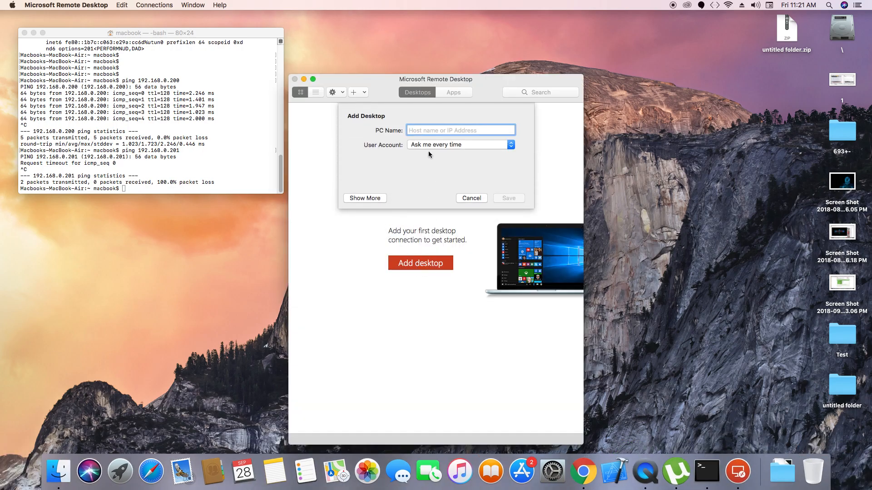
click(461, 130)
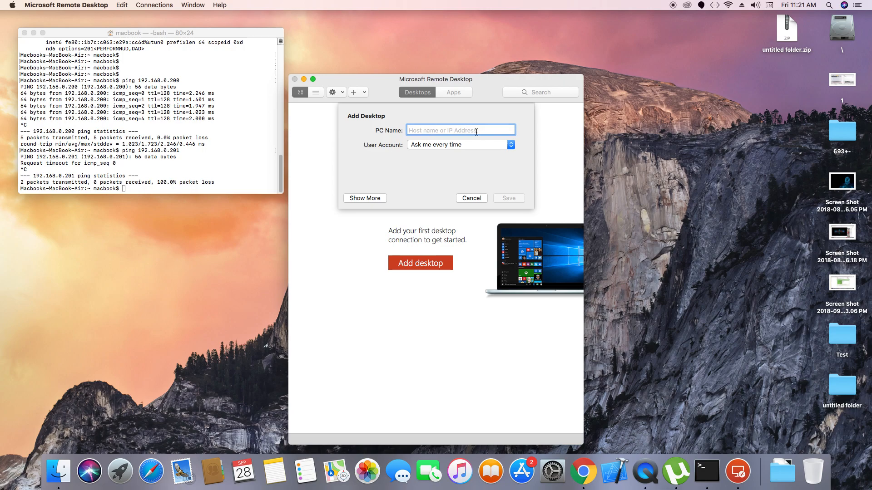
text(192.168.0.200)
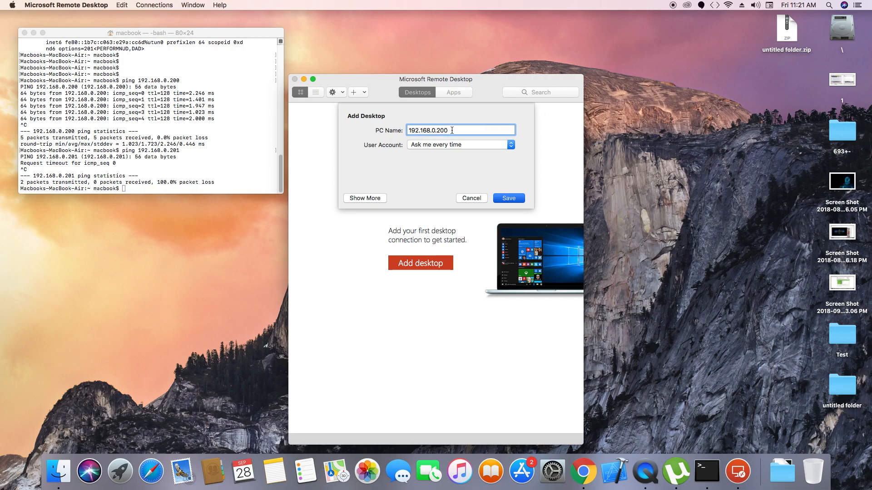
double_click(427, 130)
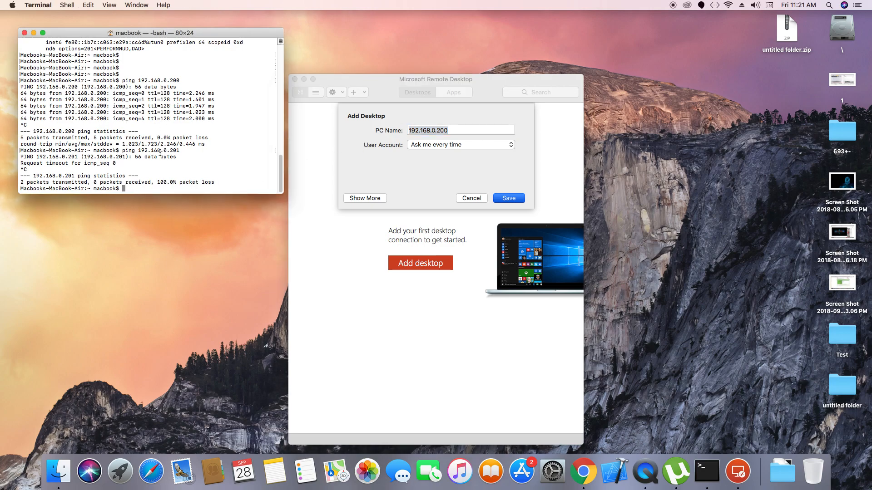
Step: Ping 192.168.0.200 from Terminal to confirm the PC replies
text(ping 192.168.0.200)
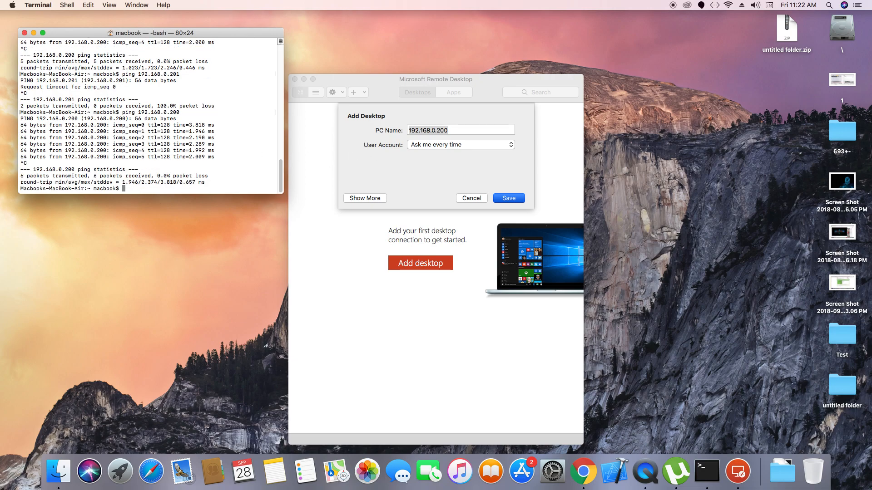
mouse_move(459, 152)
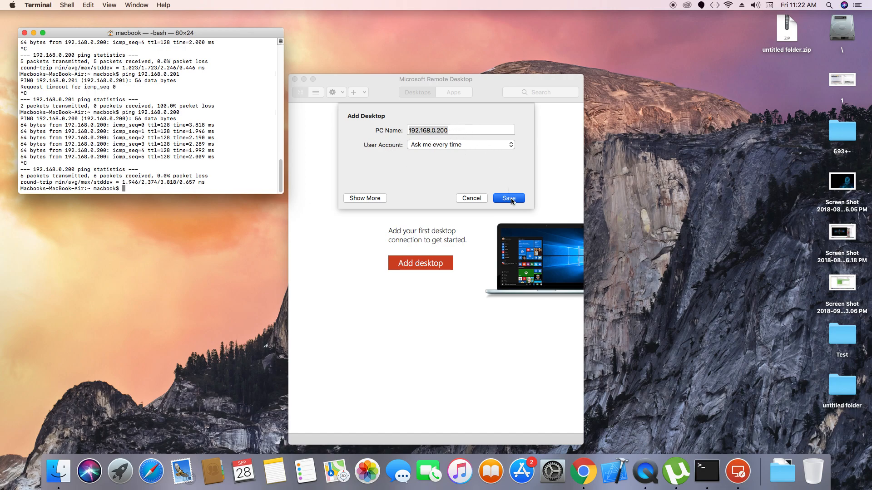
Step: Save the 192.168.0.200 desktop, reopen it for editing and enable Connect to admin session
click(507, 199)
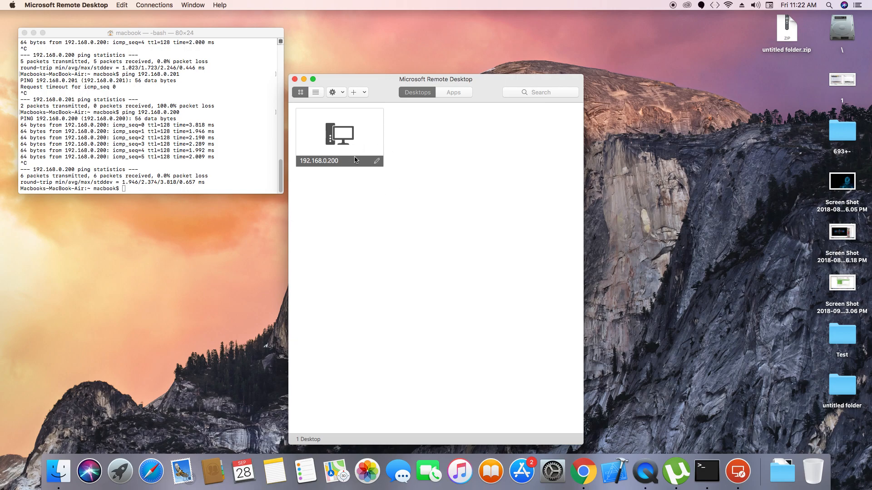
right_click(339, 133)
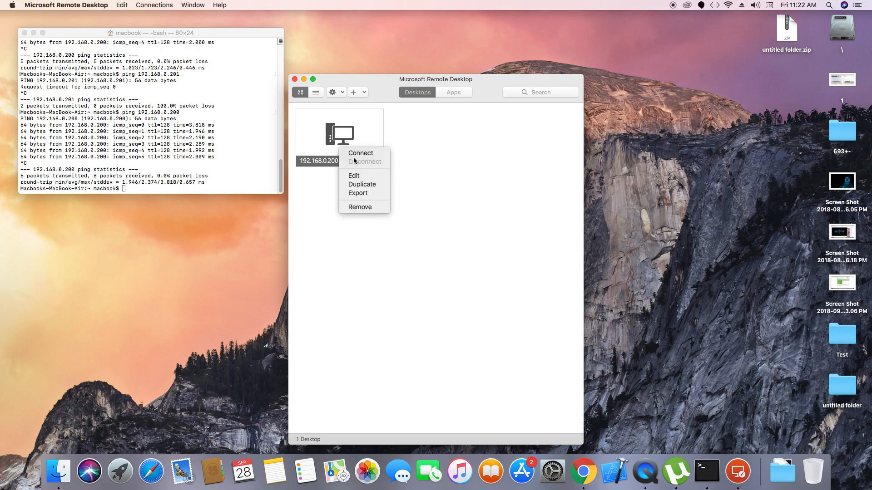
mouse_move(353, 175)
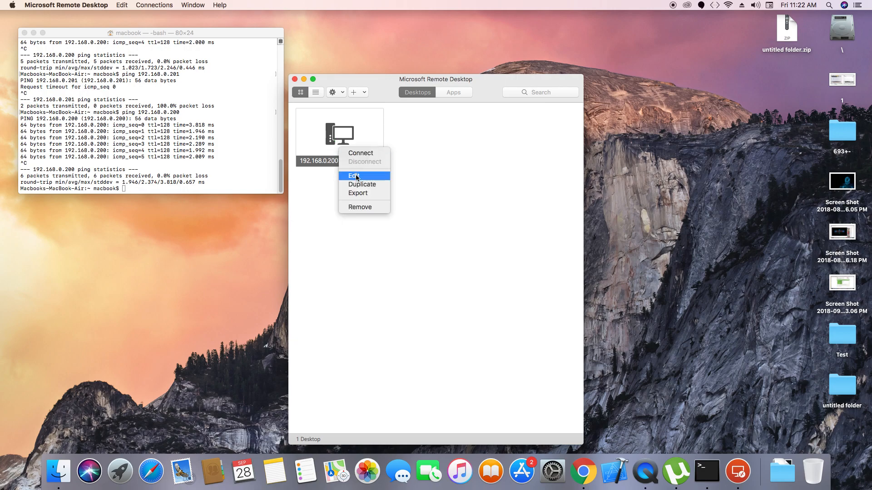
click(355, 176)
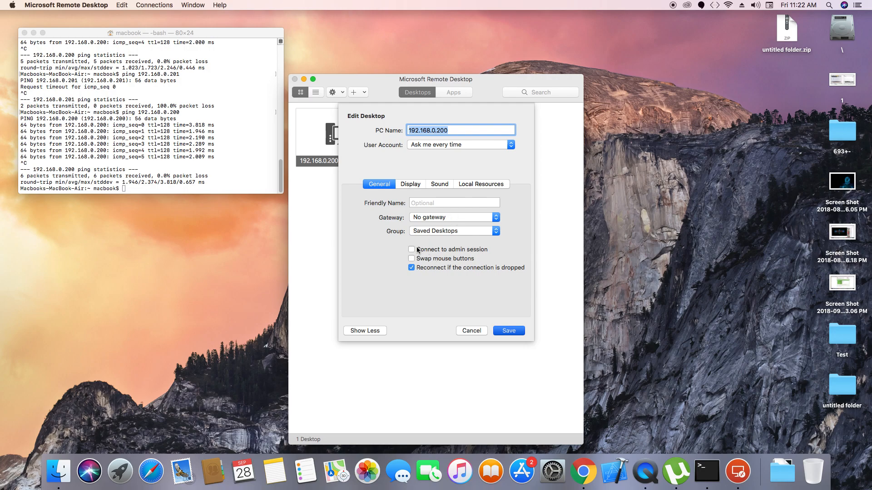
click(411, 248)
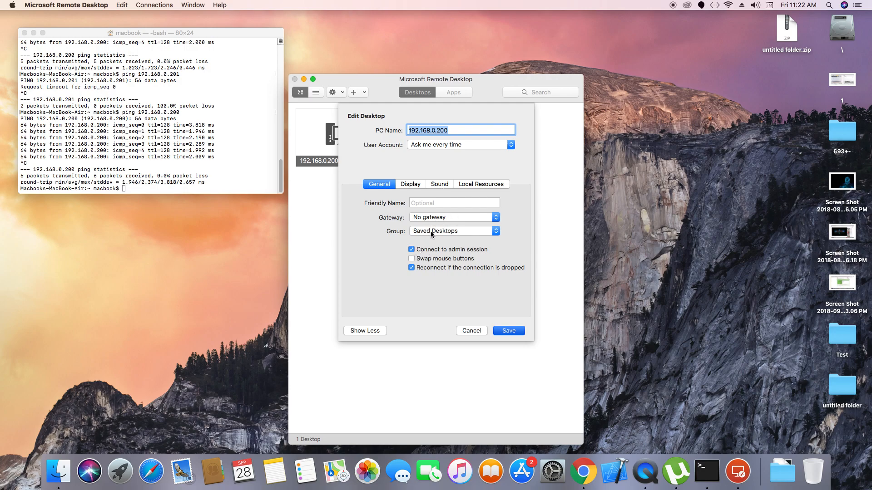
Step: Review Local Resources and Display options, keep Start session in full screen, and save
click(481, 184)
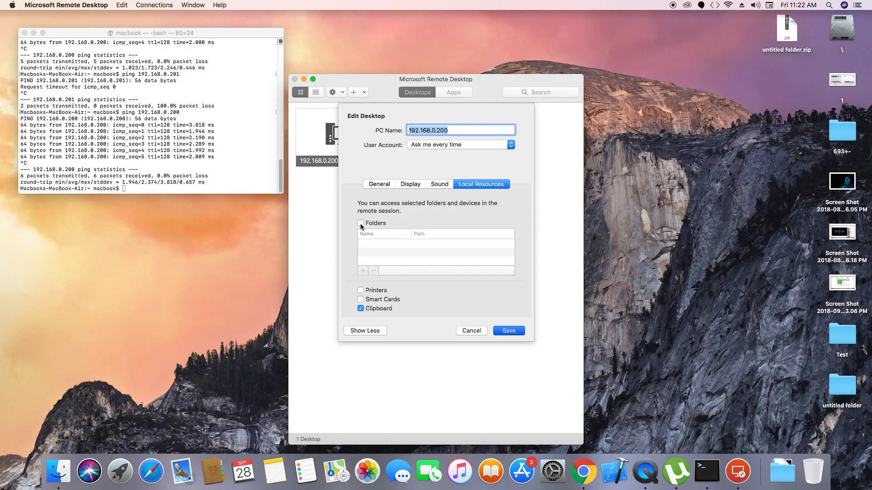
mouse_move(358, 244)
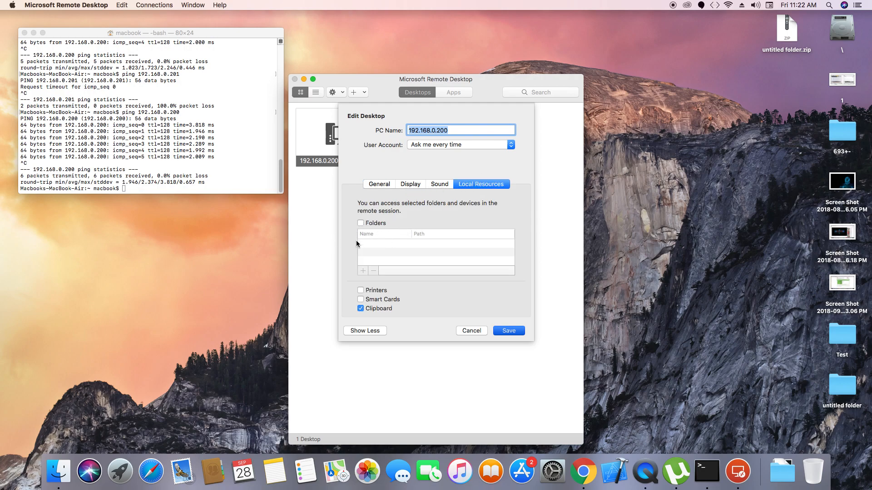
click(409, 185)
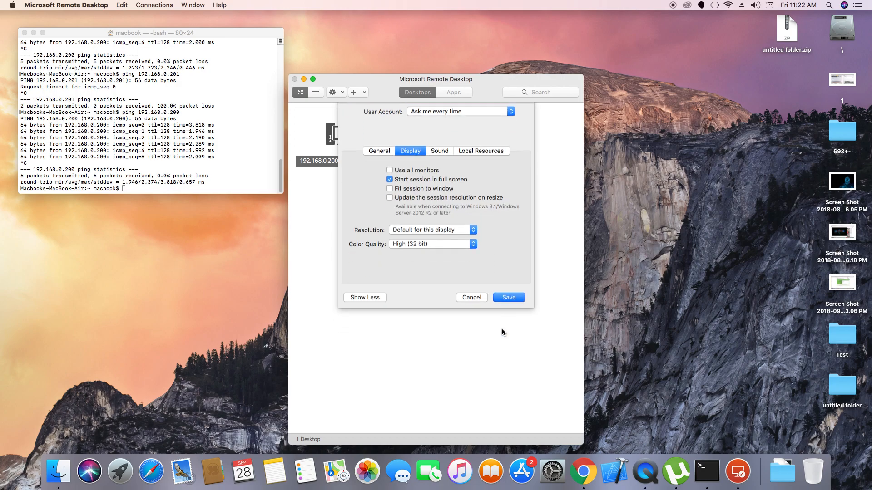
click(507, 297)
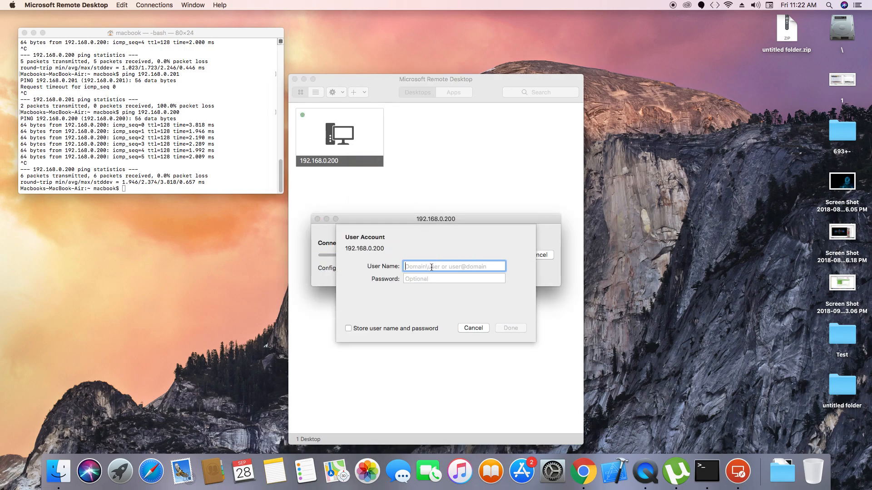
Step: Enter user name 'hp' and the account password for the 192.168.0.200 connection
text(hp)
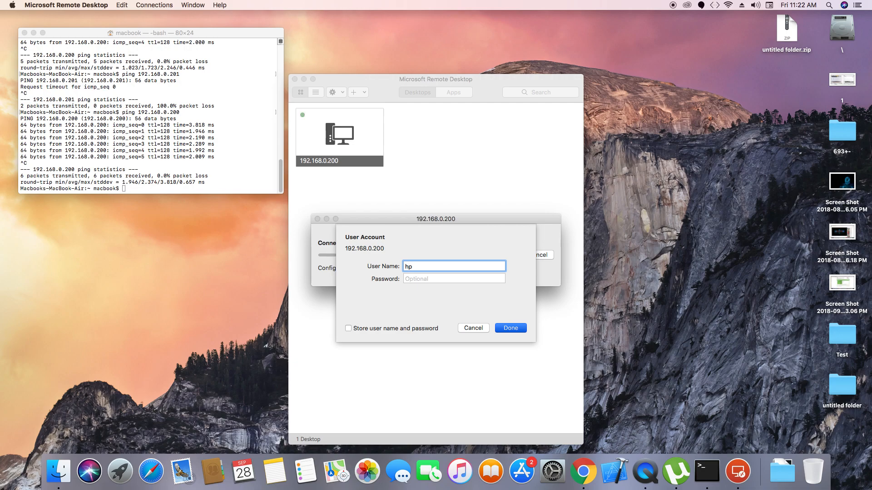
click(453, 278)
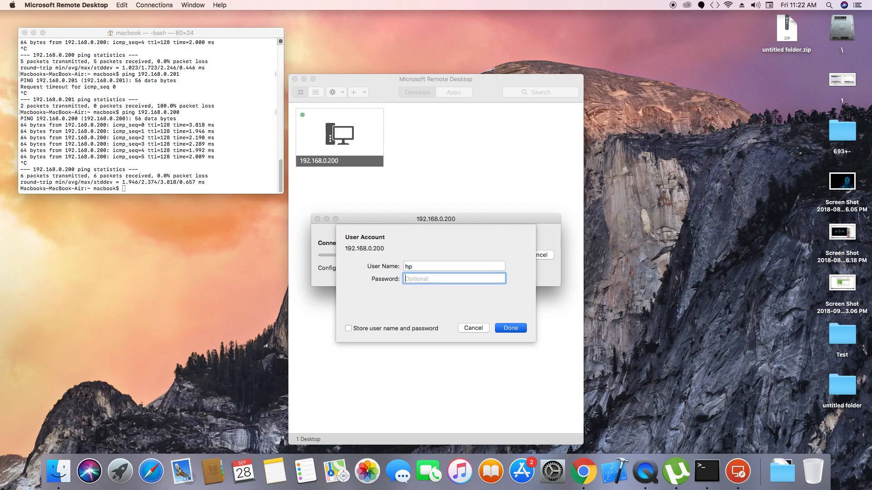
text(••••)
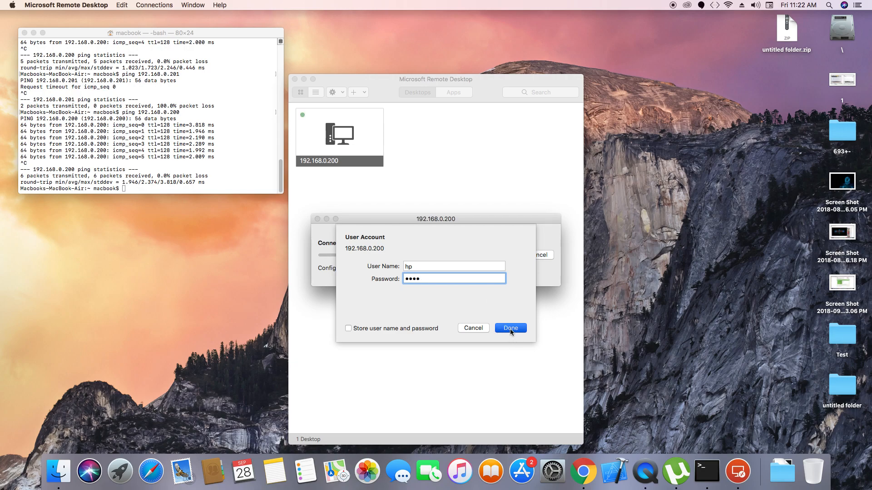
Step: Start connecting and set the DESKTOP-TQNJKIT certificate to Always trust
click(509, 328)
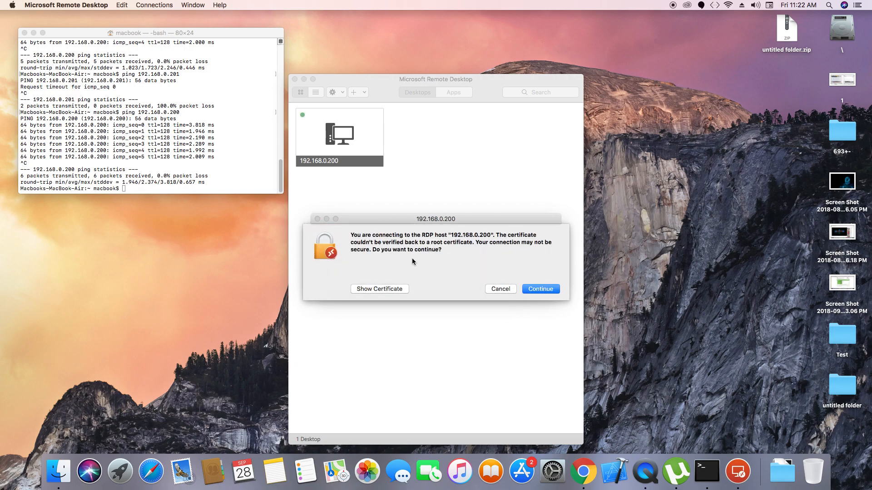
mouse_move(419, 239)
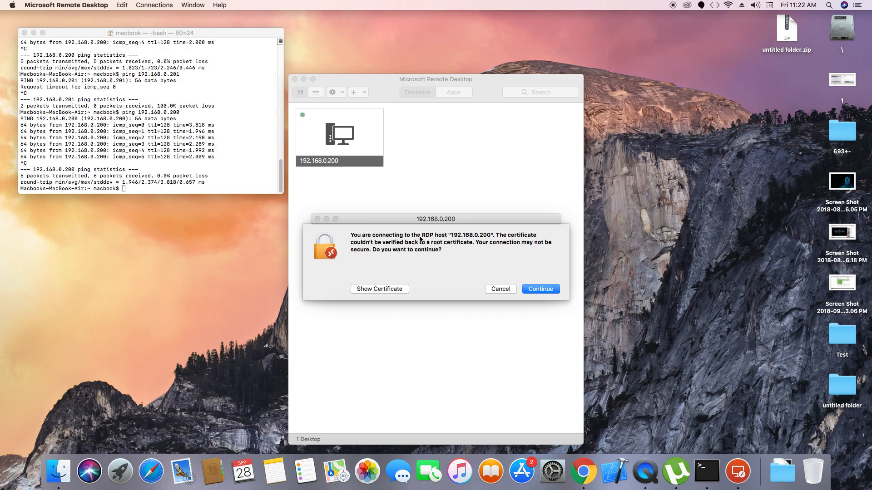
mouse_move(439, 239)
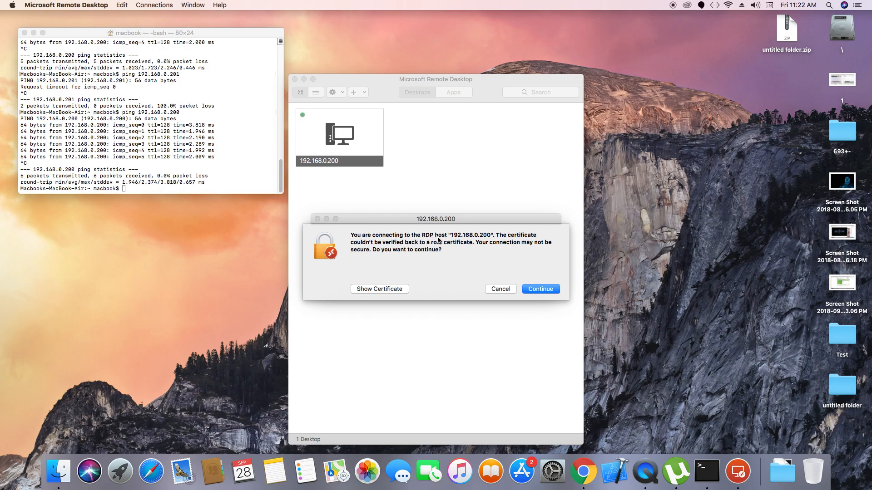
mouse_move(471, 238)
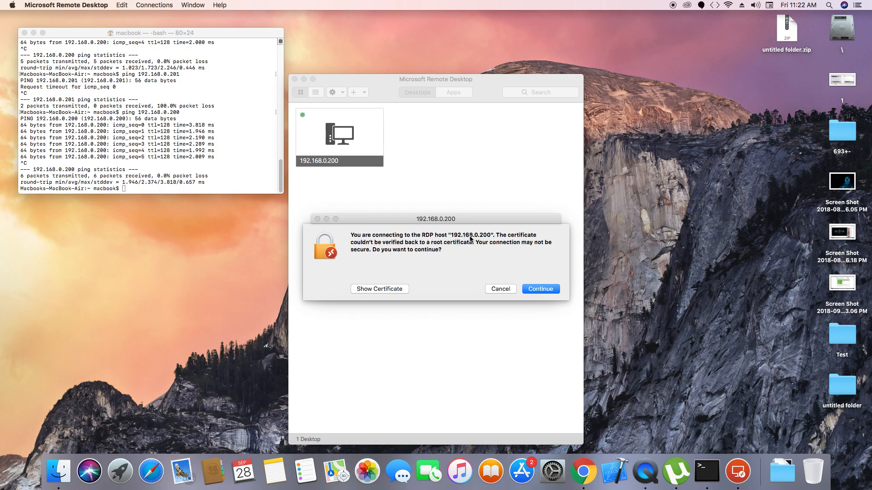
mouse_move(467, 242)
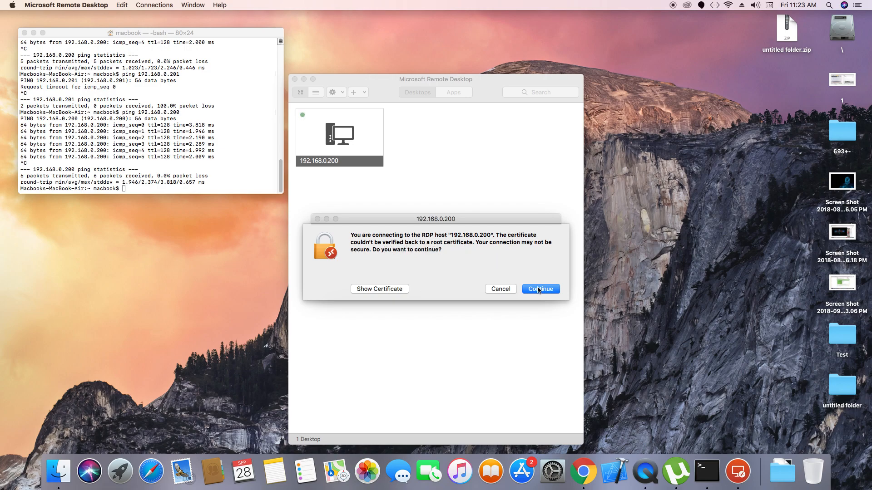
click(379, 289)
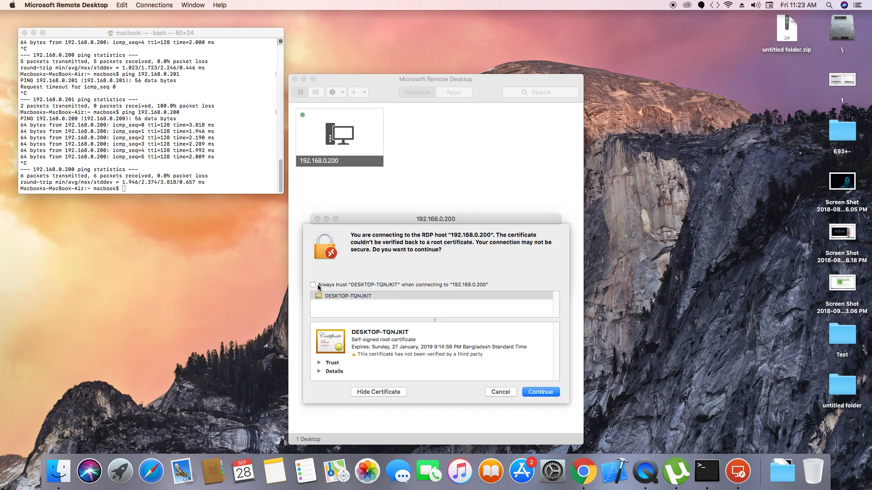
click(312, 284)
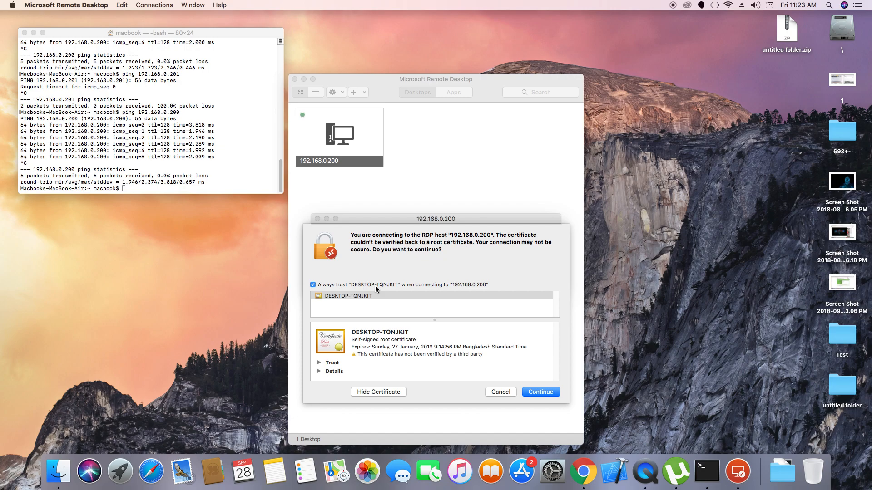
mouse_move(328, 370)
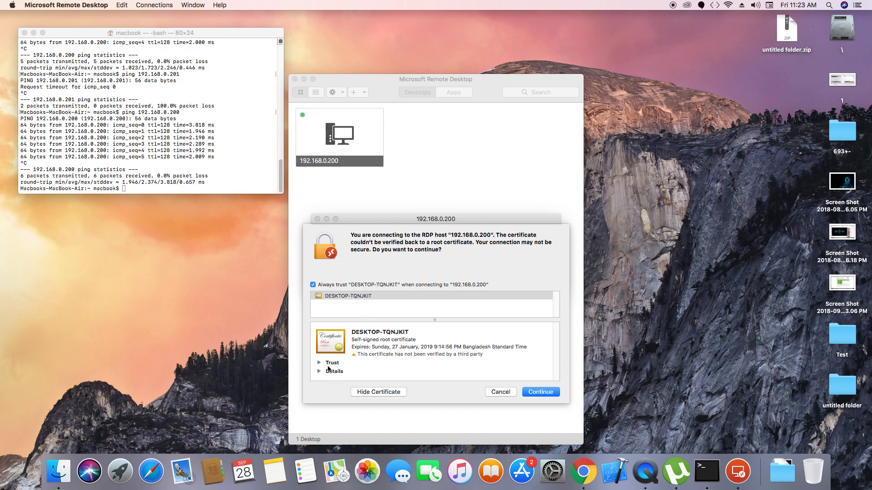
click(319, 362)
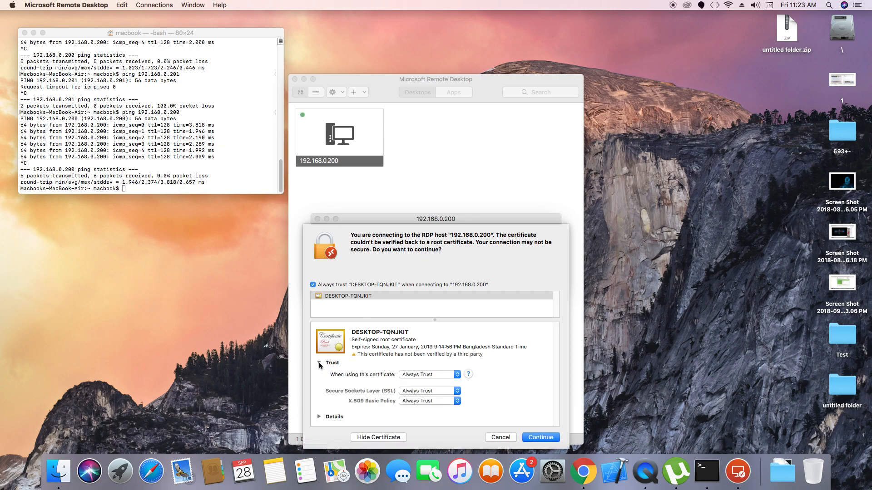
click(319, 363)
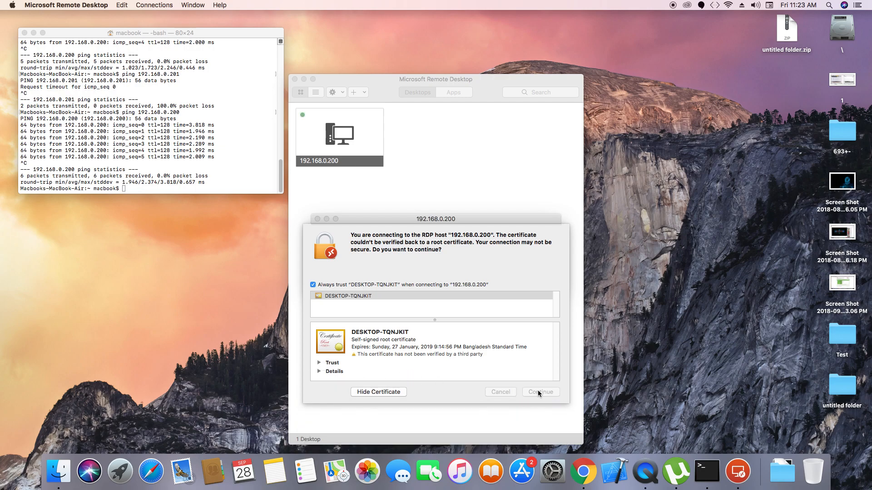
Step: Continue past the certificate warning and authorize the trust change with the Mac password
click(539, 393)
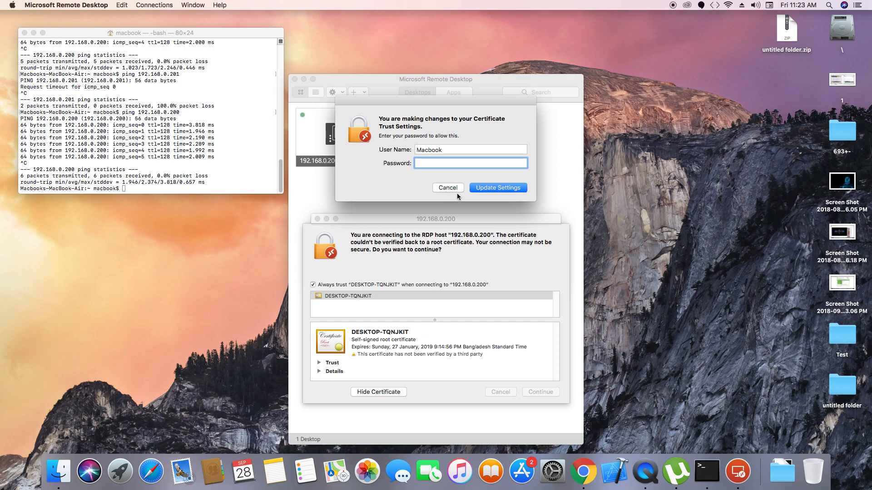
click(470, 162)
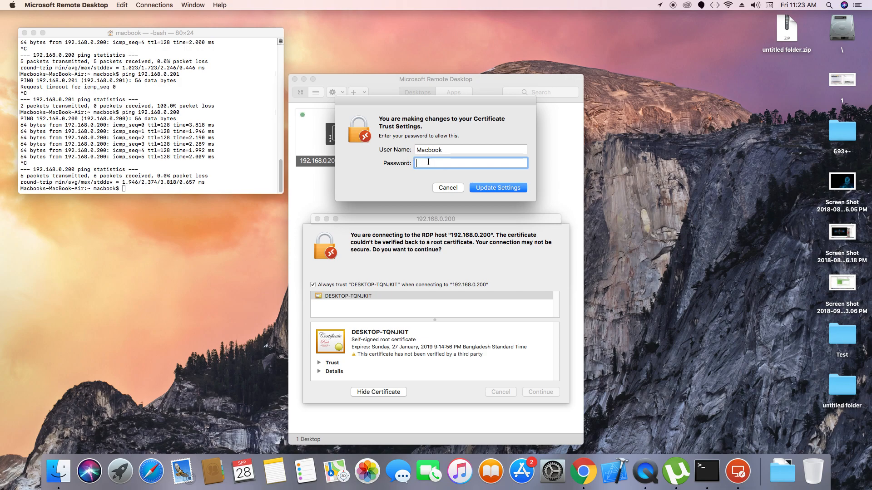
text(•)
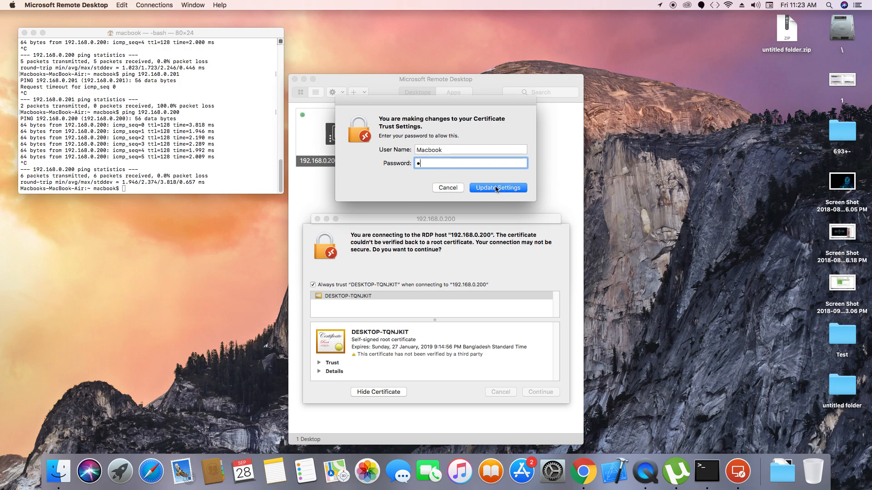
click(498, 187)
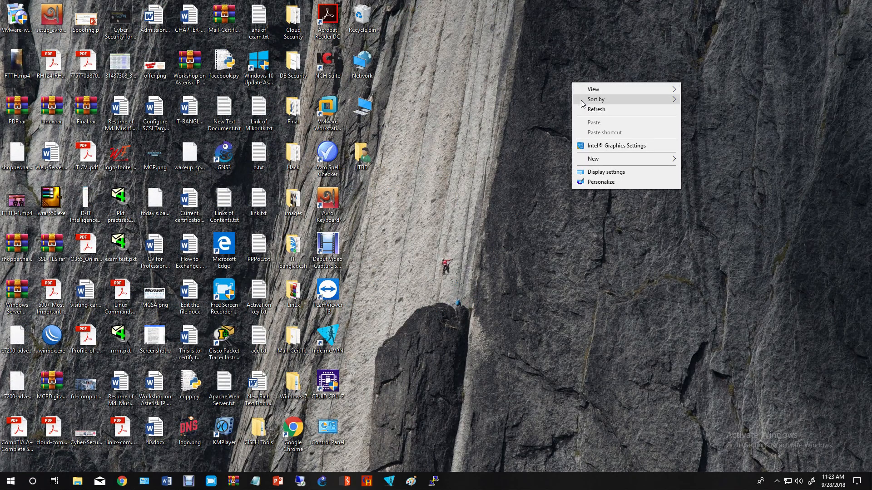
Step: Dismiss the context menu so the remote Windows desktop shows full screen
click(597, 109)
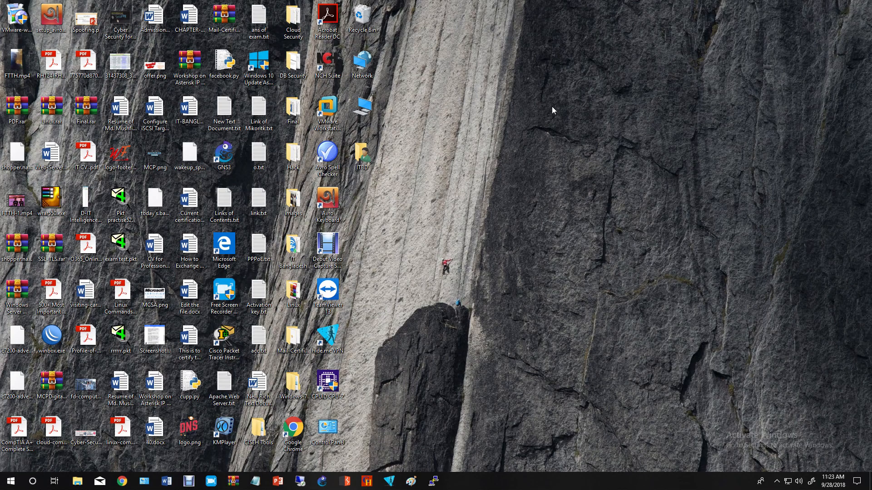
mouse_move(546, 113)
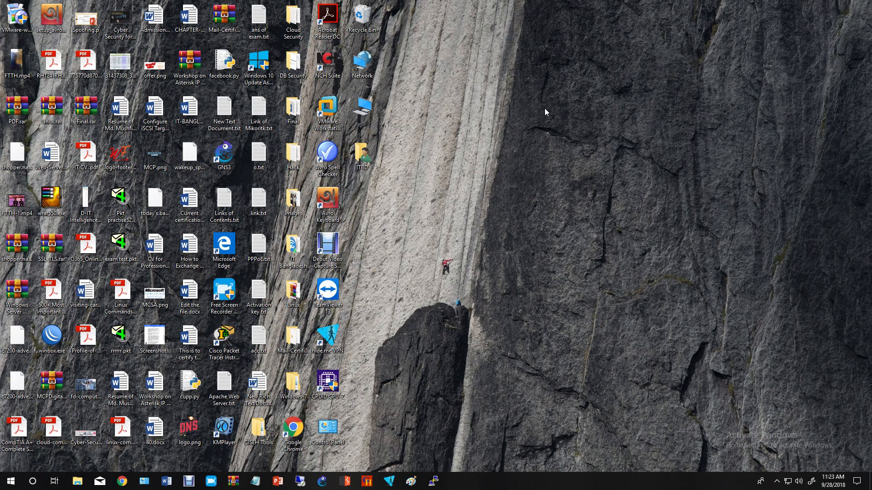